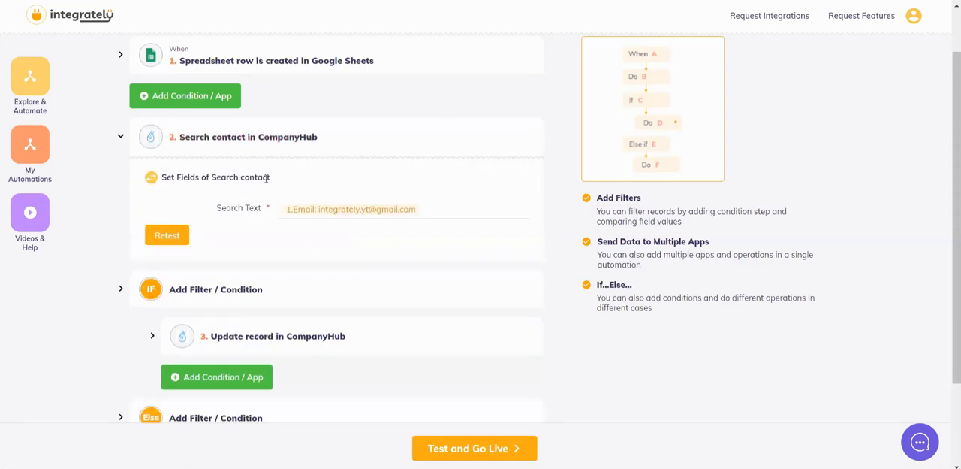
Step: Review the ID-exists condition and the found CompanyHub contact's fields in the finished automation
left_click(216, 288)
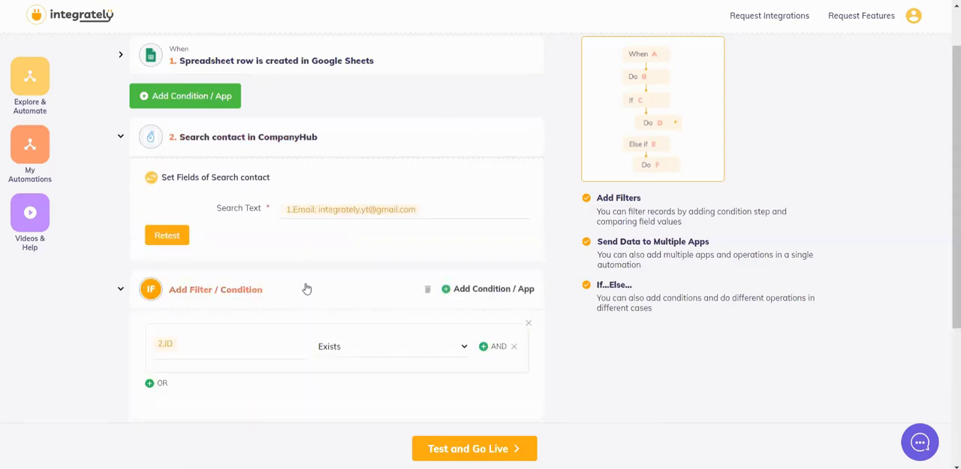
scroll("down", 3)
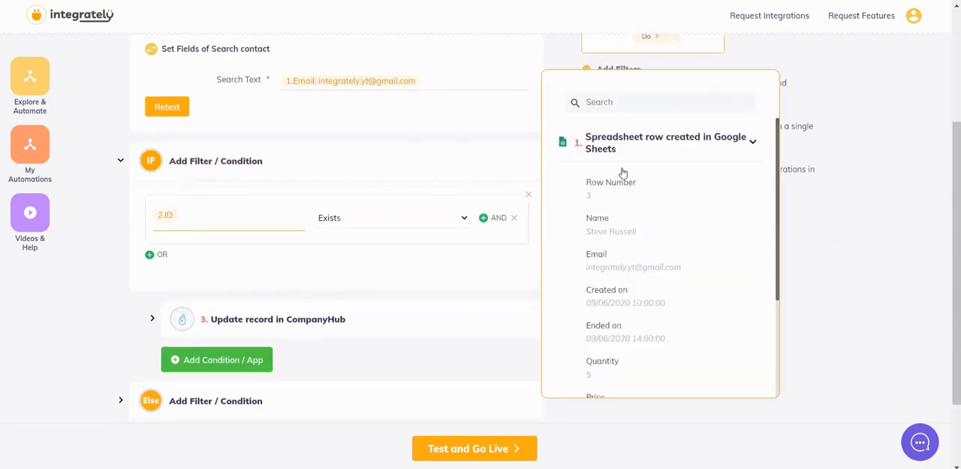
left_click(655, 175)
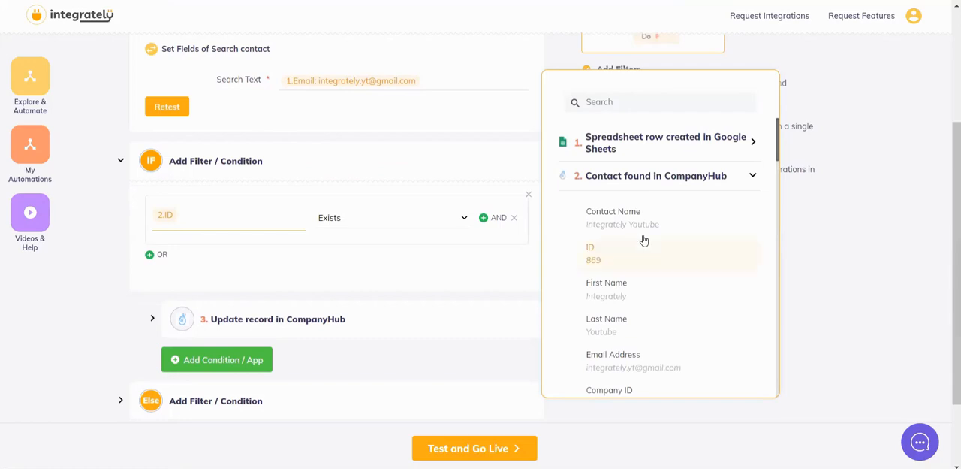
mouse_move(595, 250)
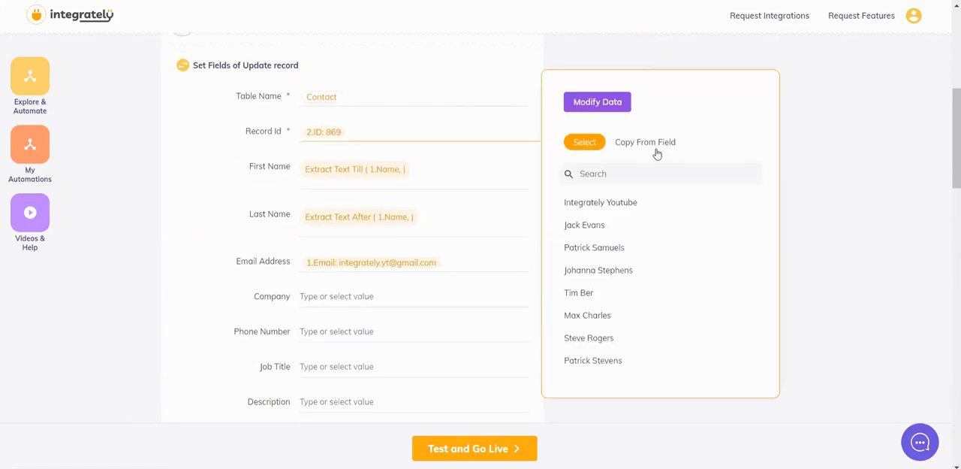
left_click(644, 141)
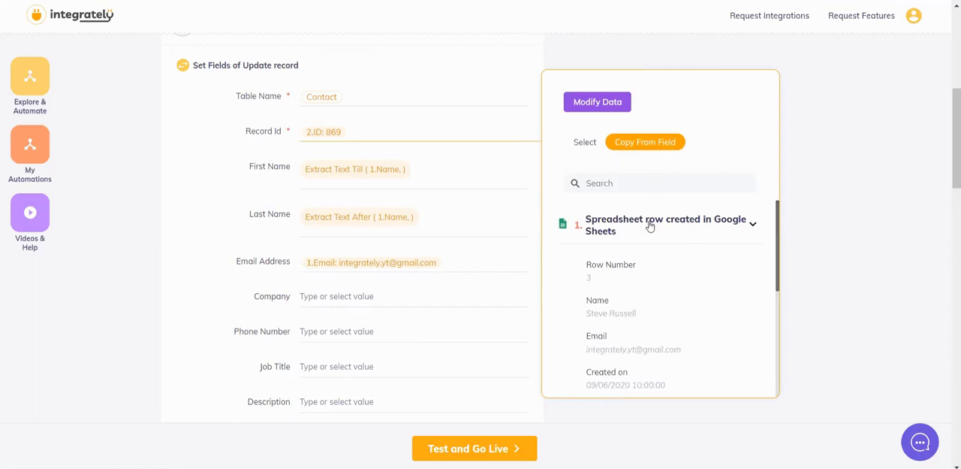
left_click(665, 225)
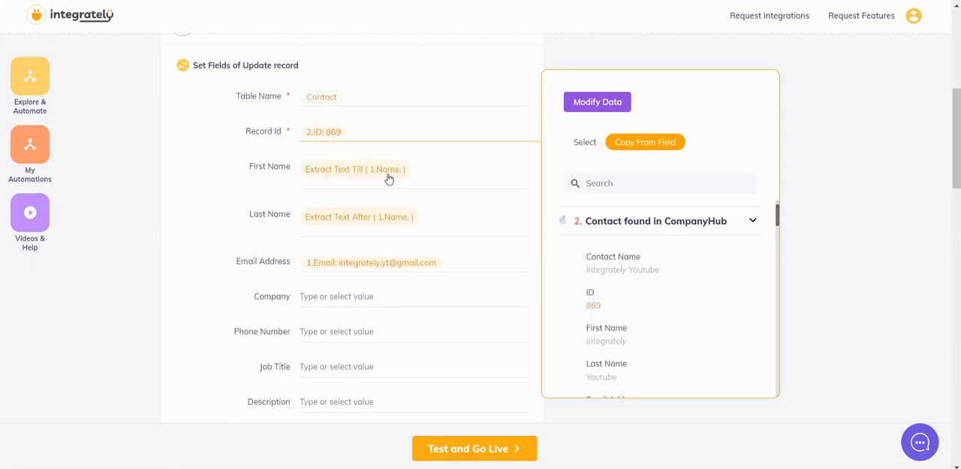
mouse_move(349, 222)
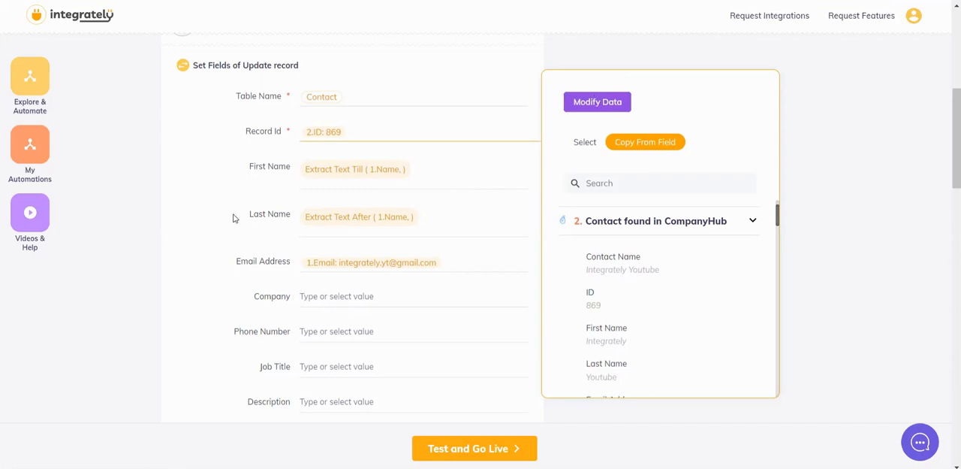
Step: Leave the automation and go to Explore & Automate to pick apps for a new automation
scroll("down", 3)
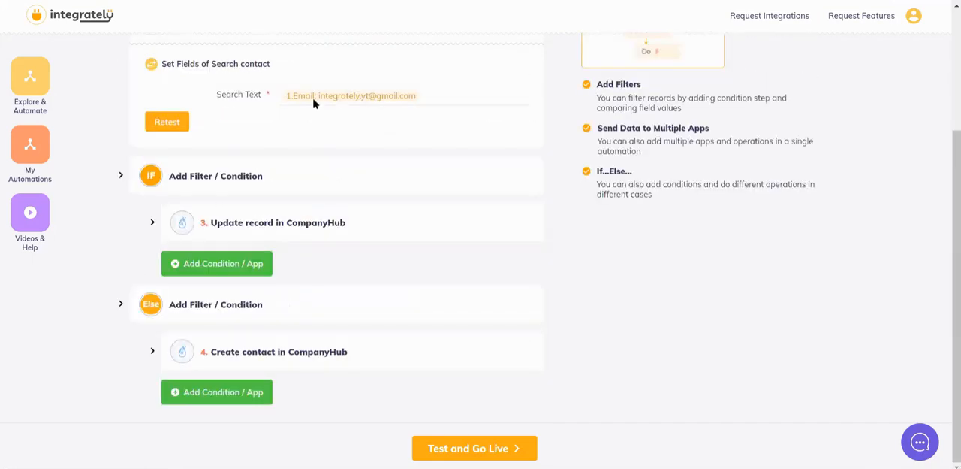
left_click(216, 174)
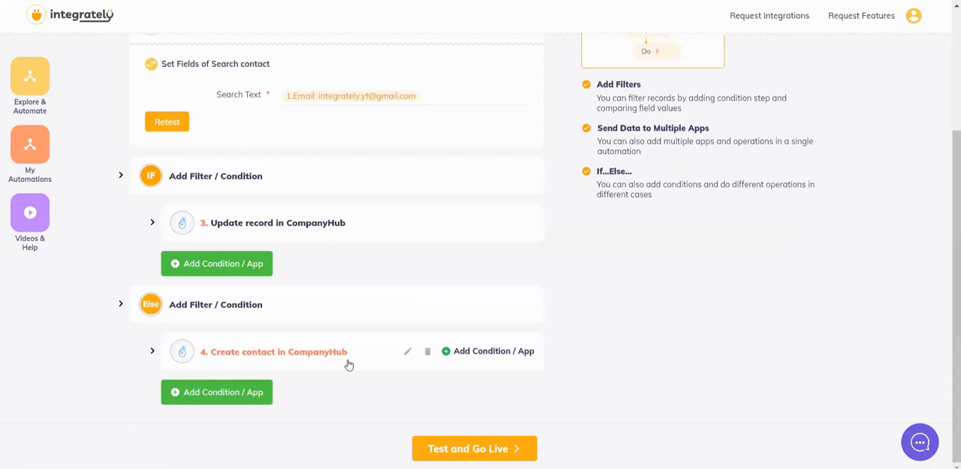
left_click(273, 351)
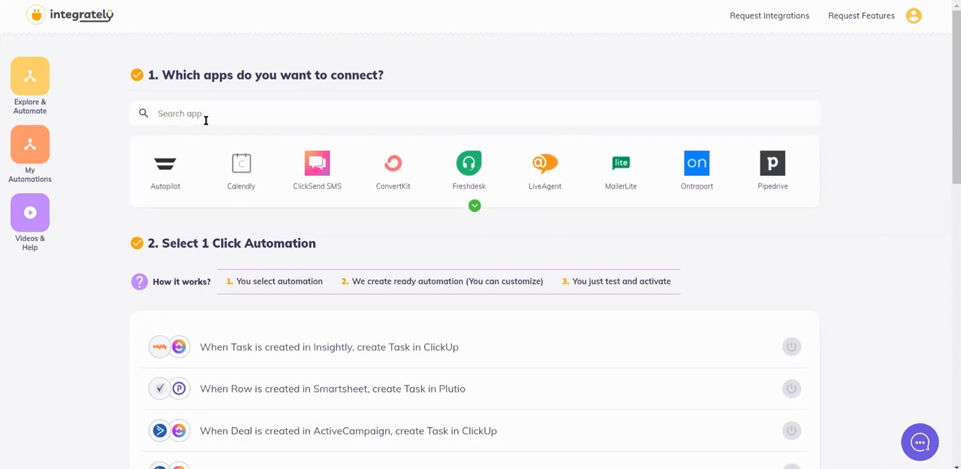
Step: Search the apps for Google Sheets ('sh') and CompanyHub ('hub')
type("sh")
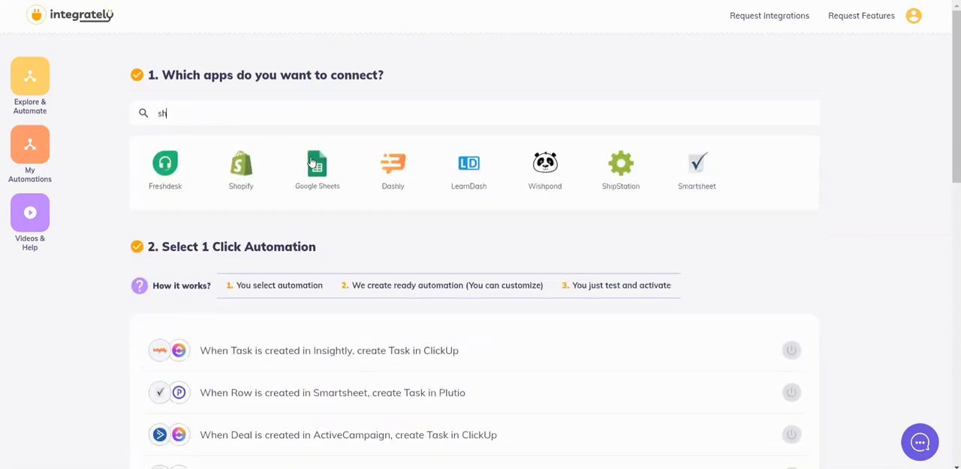
type("hub")
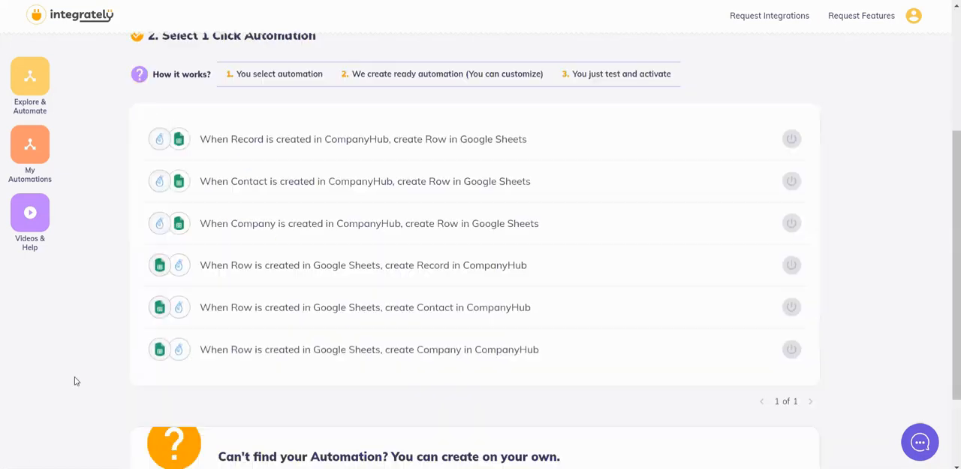
scroll("down", 3)
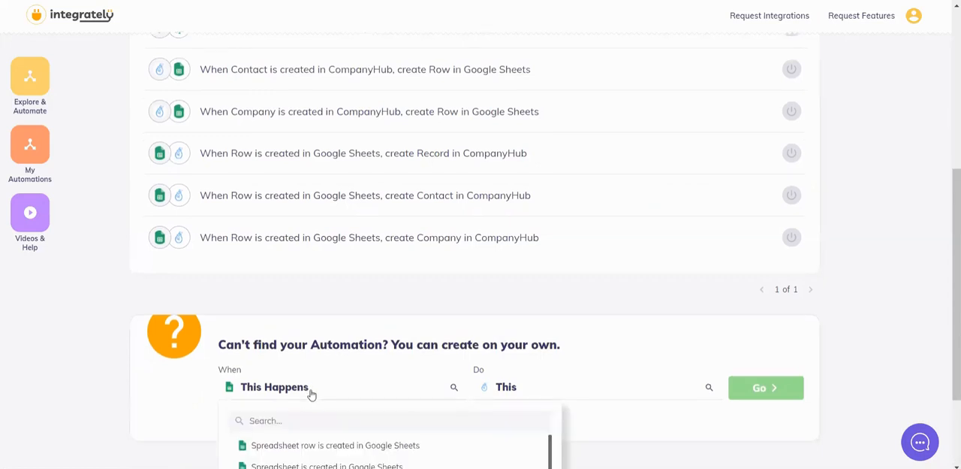
Step: Create a custom automation: spreadsheet row created in Google Sheets triggers Update record in CompanyHub
left_click(335, 444)
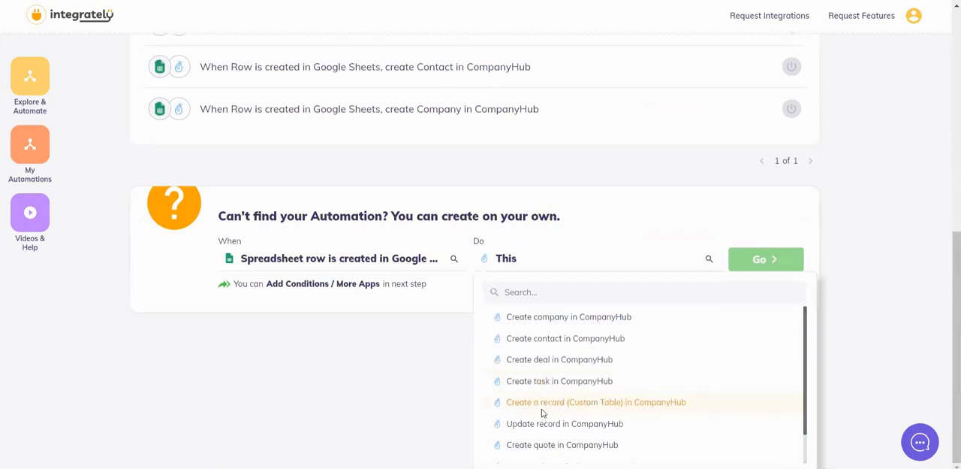
mouse_move(549, 424)
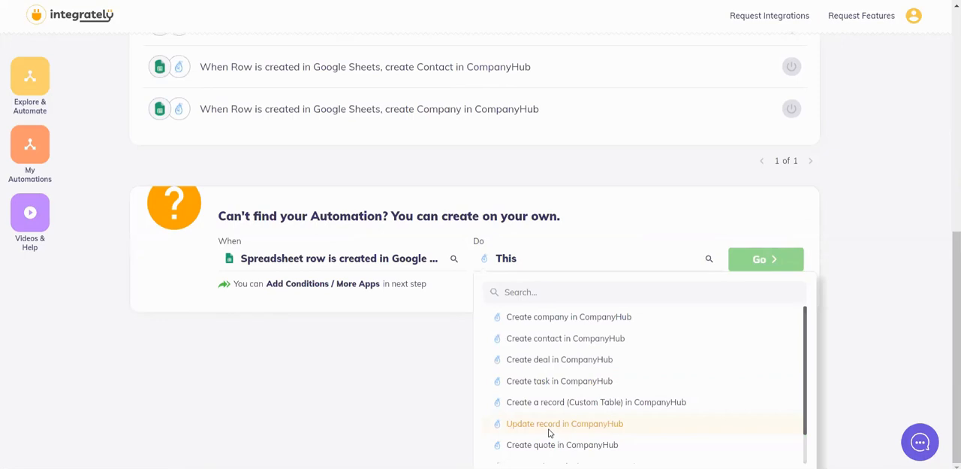
left_click(565, 424)
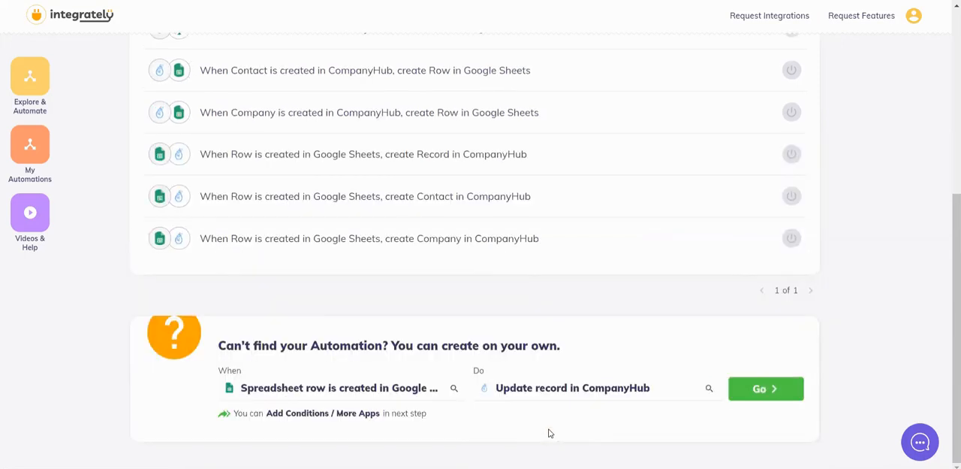
left_click(766, 388)
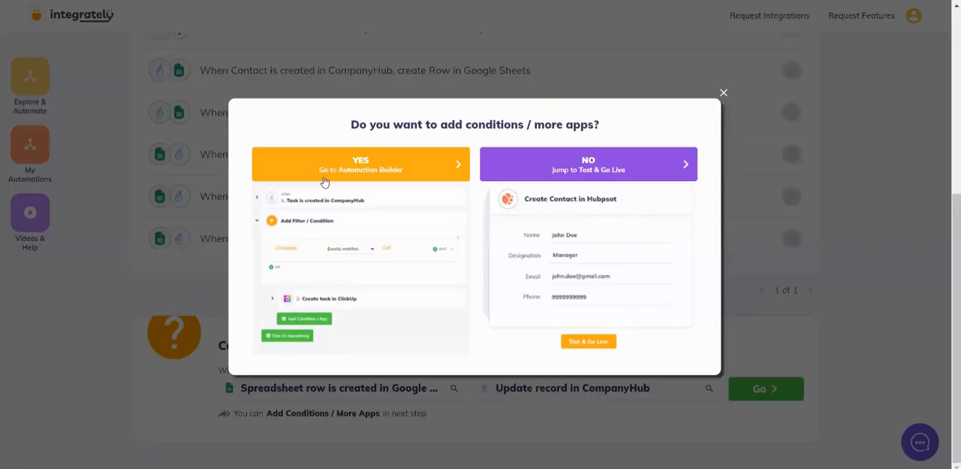
Step: Go to the Automation Builder for the new Sheets-to-CompanyHub automation
left_click(360, 164)
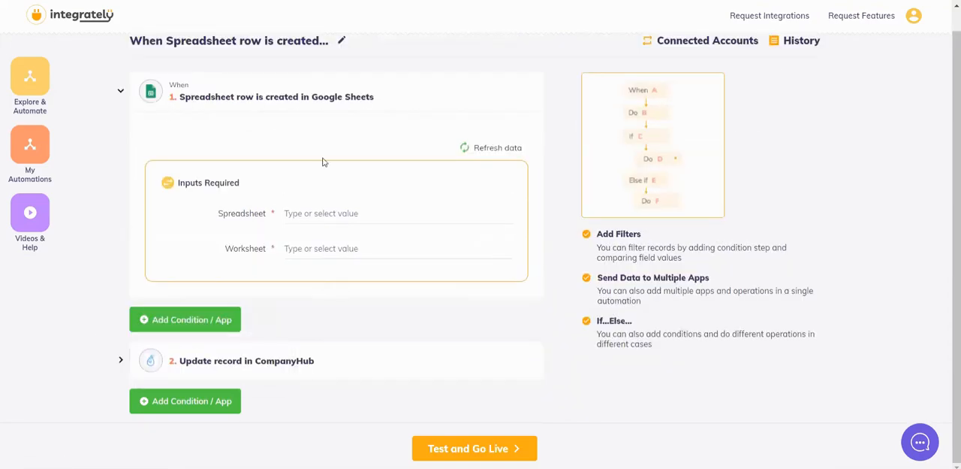
Step: Add a Search contact in CompanyHub step right after the Google Sheets trigger
left_click(186, 319)
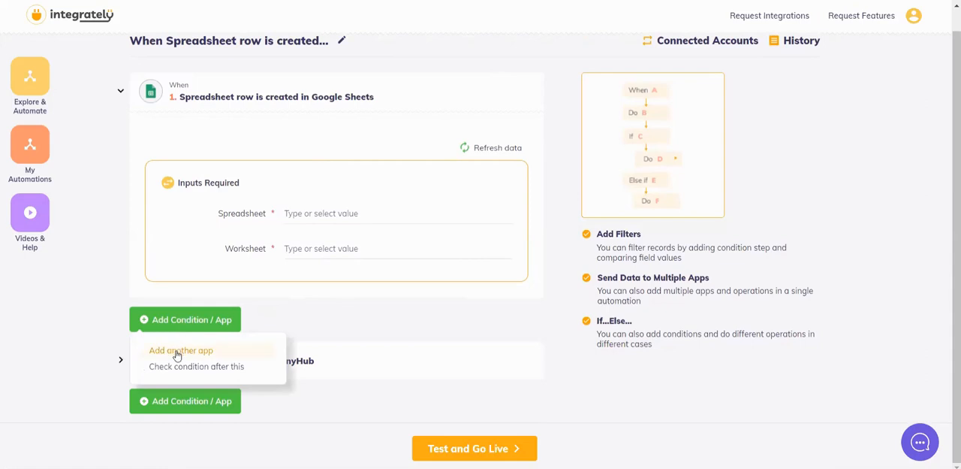
left_click(180, 350)
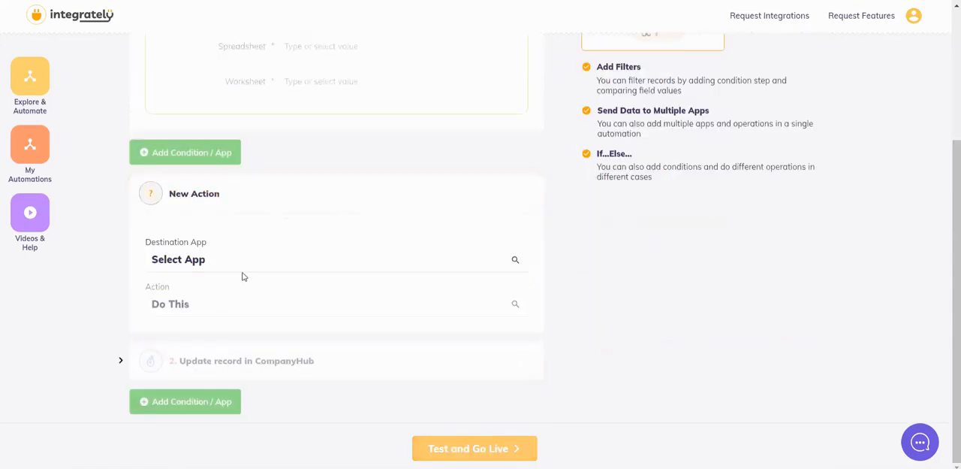
left_click(178, 259)
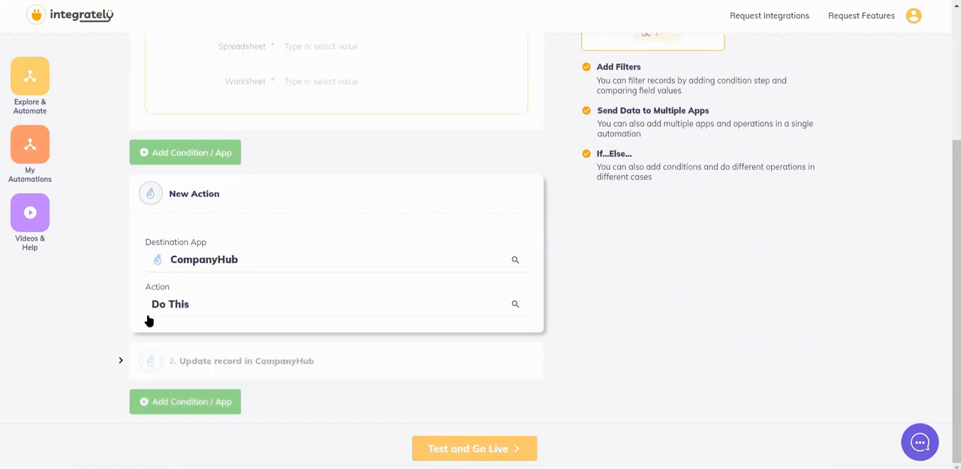
left_click(331, 303)
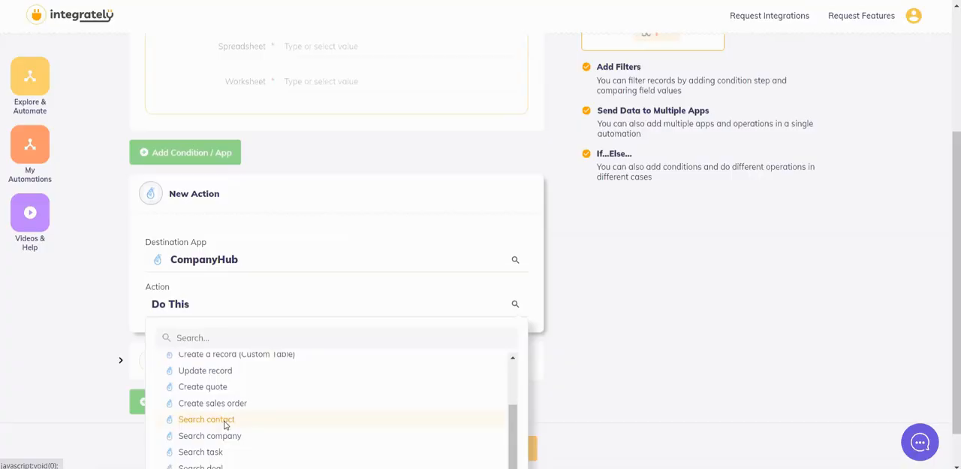
left_click(207, 419)
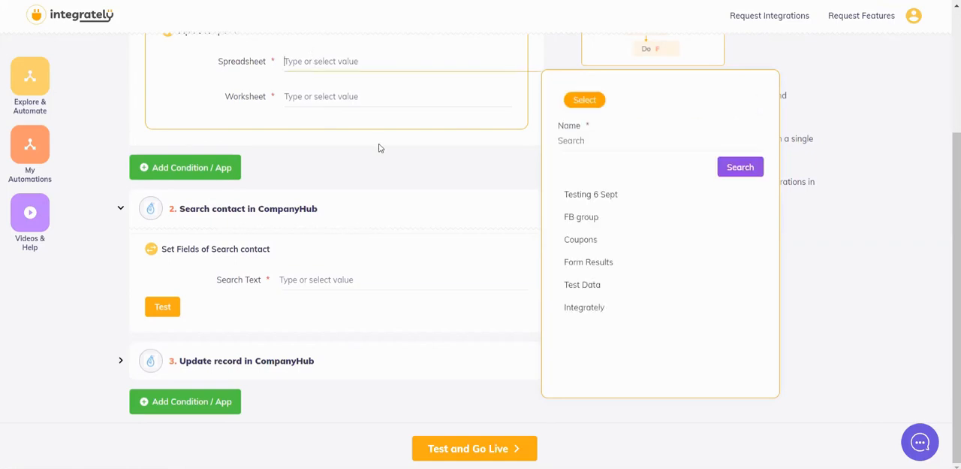
Step: Set the contact search text to a field from the new spreadsheet row
left_click(583, 284)
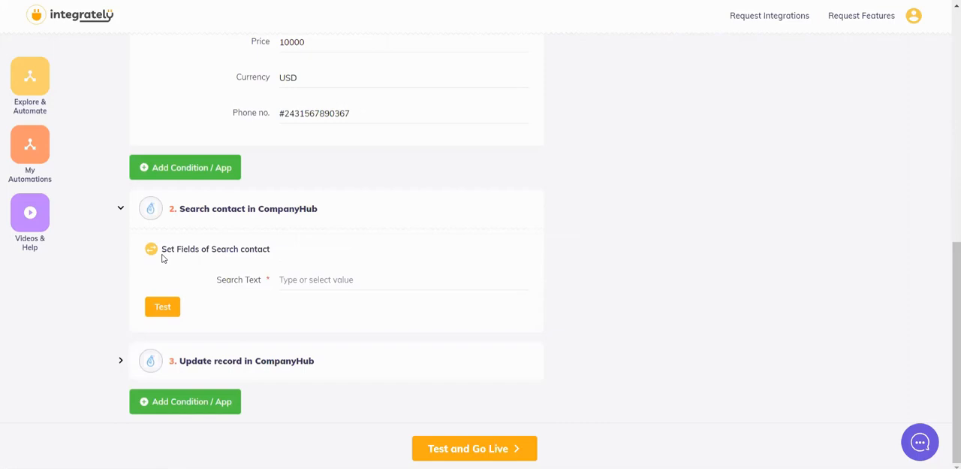
left_click(403, 280)
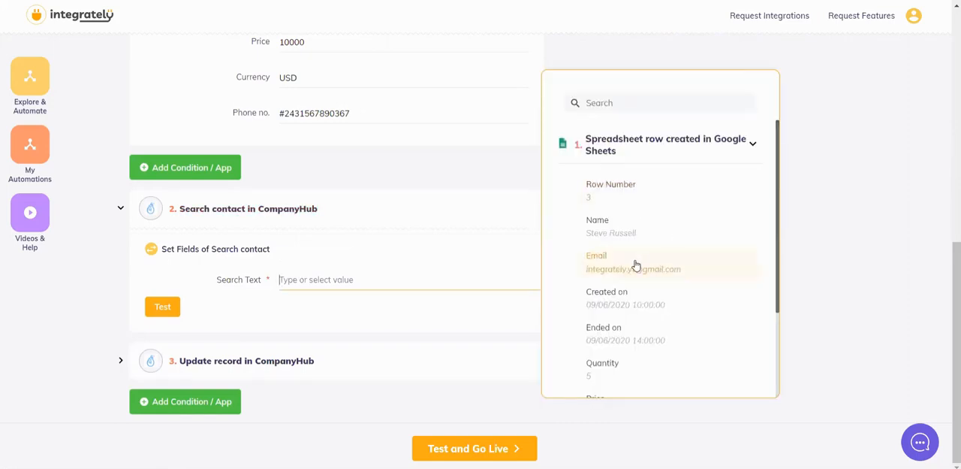
left_click(634, 262)
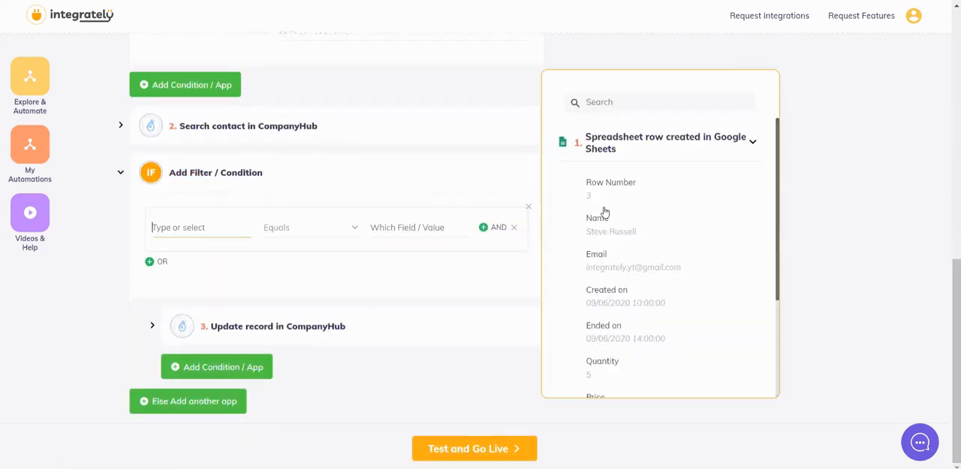
Step: Base the filter on the found contact's ID existing and expand the update-record step
left_click(655, 174)
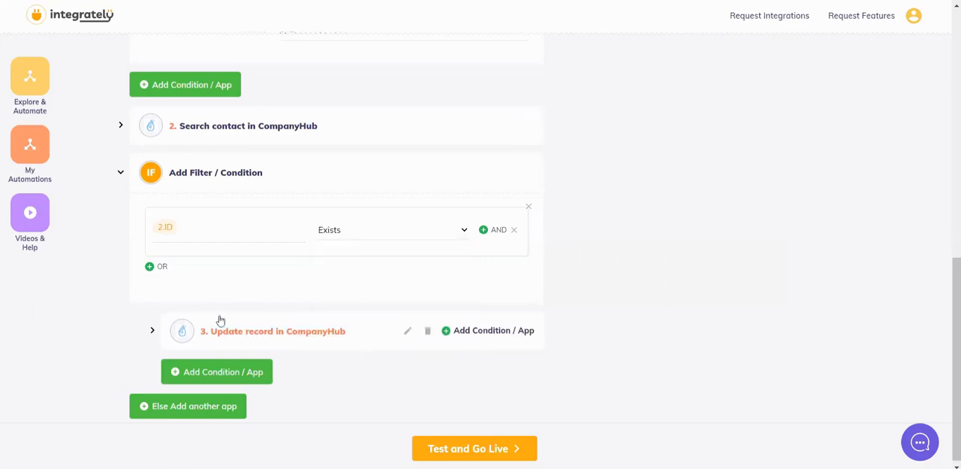
left_click(273, 330)
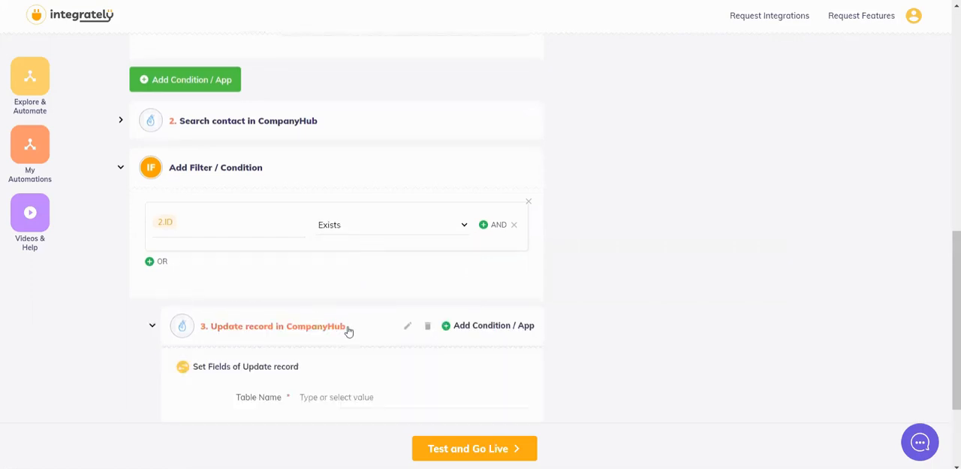
Step: Target the Contact table with Record Id mapped to the found CompanyHub contact's ID
left_click(336, 255)
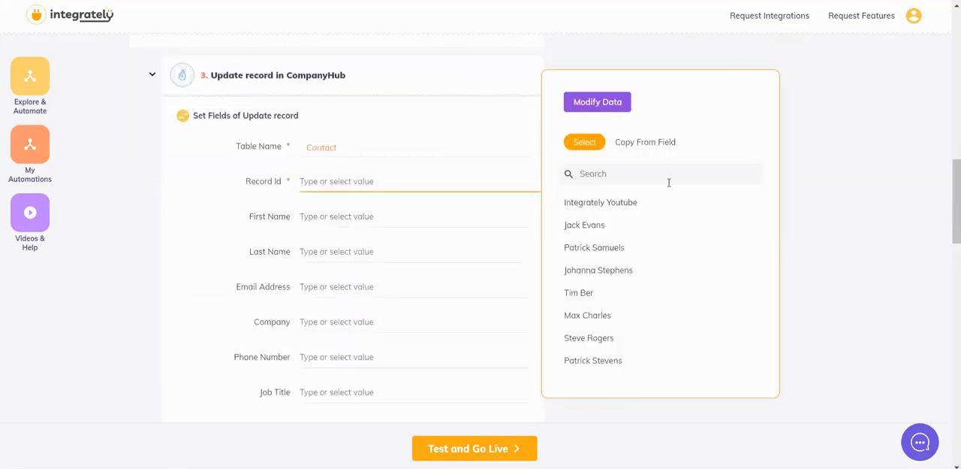
left_click(644, 141)
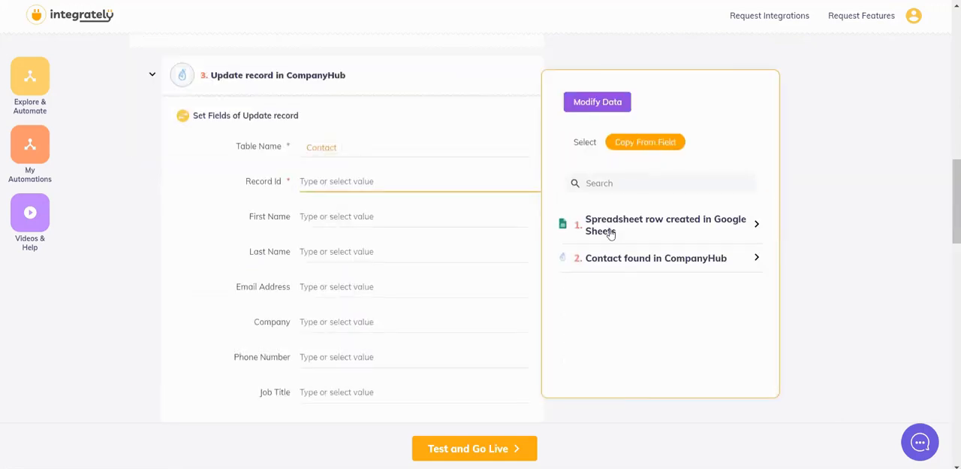
left_click(655, 258)
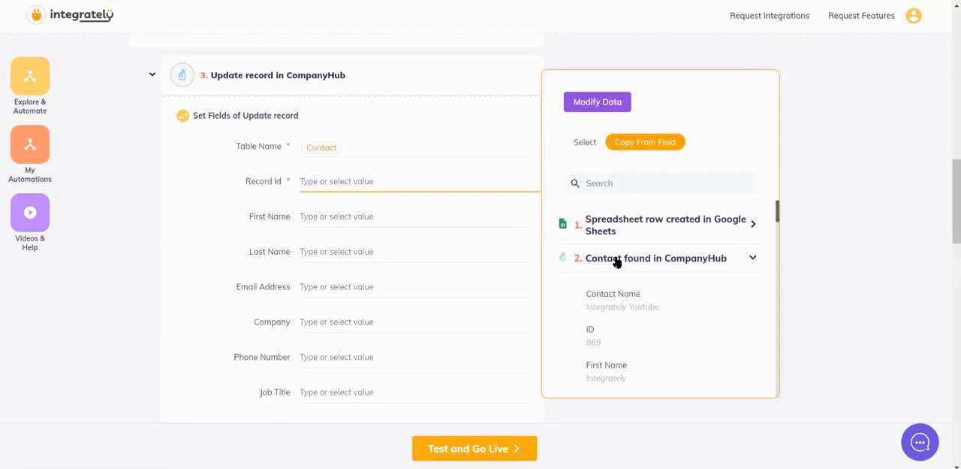
left_click(593, 336)
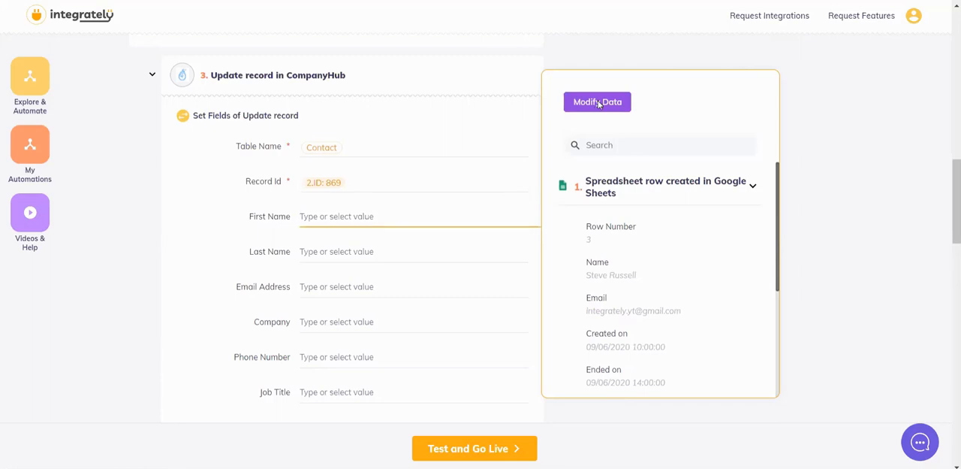
left_click(598, 103)
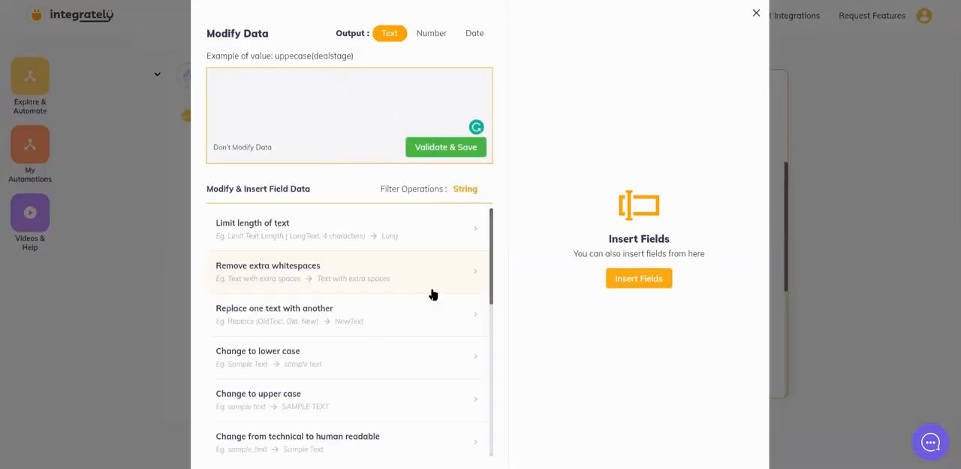
Step: Map First Name to the row's Name extracted till the stop character, not including it, and save
left_click(638, 278)
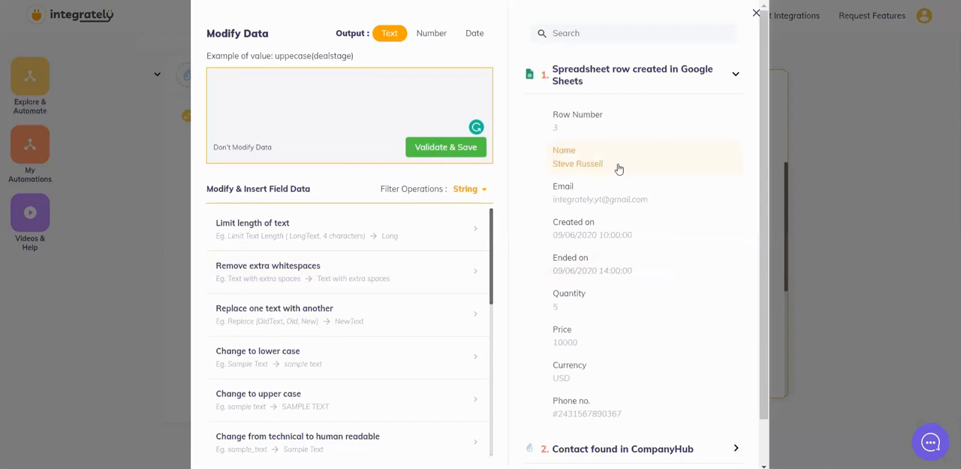
mouse_move(610, 164)
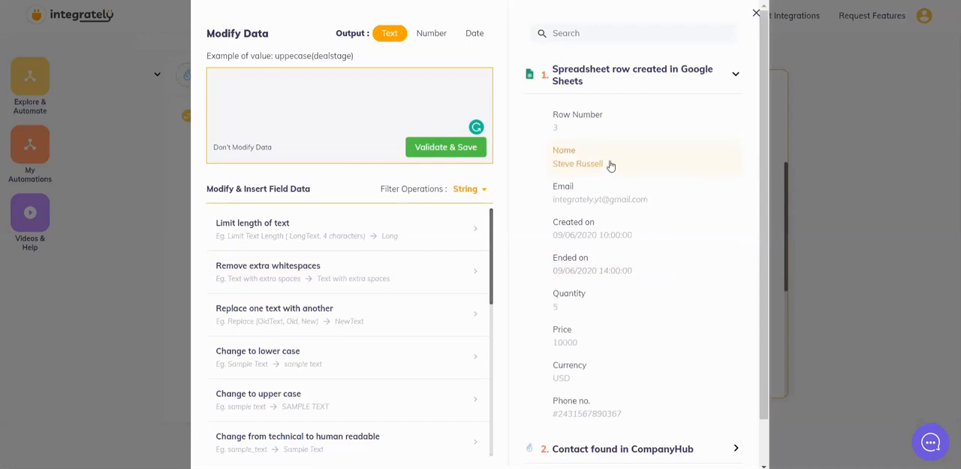
scroll("down", 3)
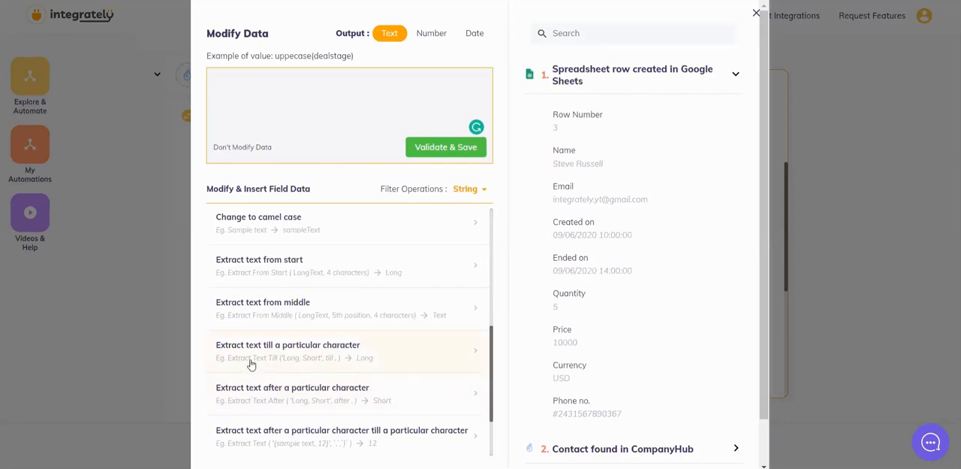
left_click(289, 352)
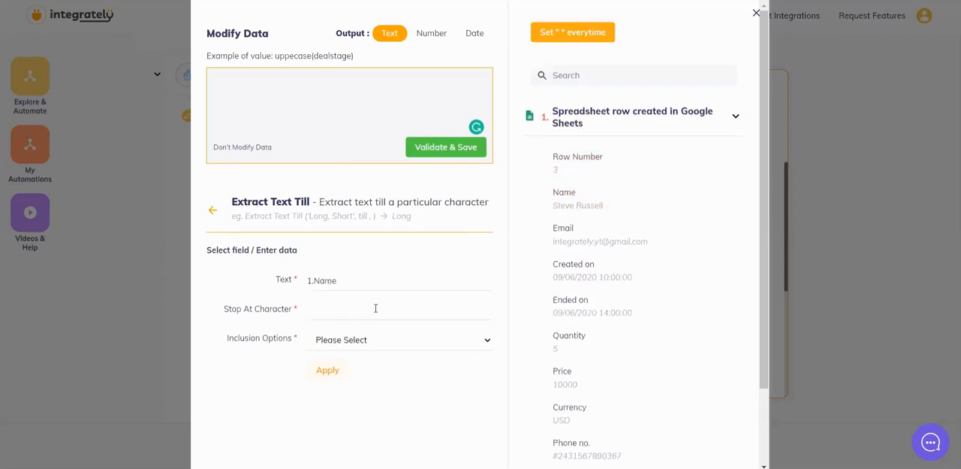
left_click(400, 340)
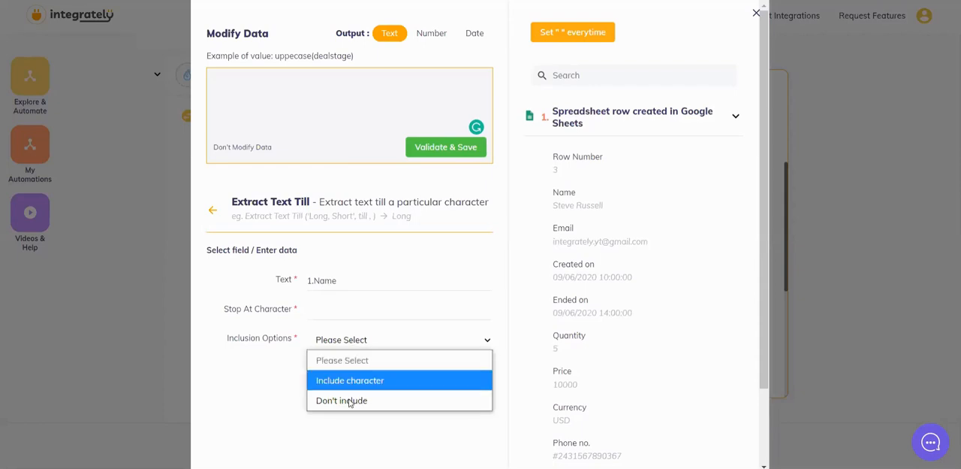
left_click(348, 380)
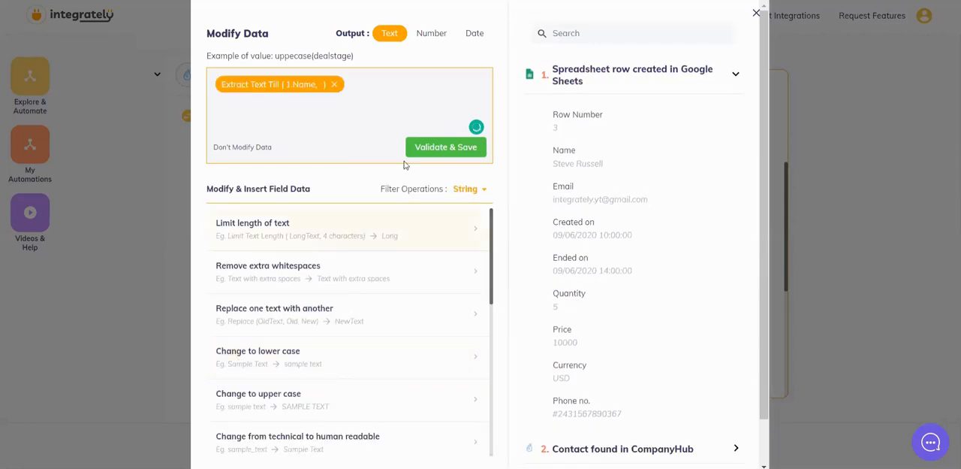
left_click(444, 147)
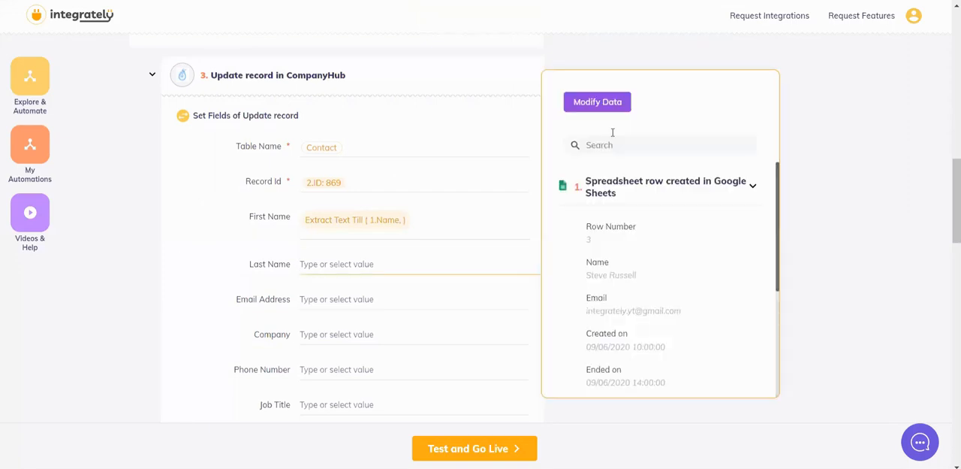
Step: Map Last Name to the row's Name extracted after the separator, excluding it, and save
left_click(598, 102)
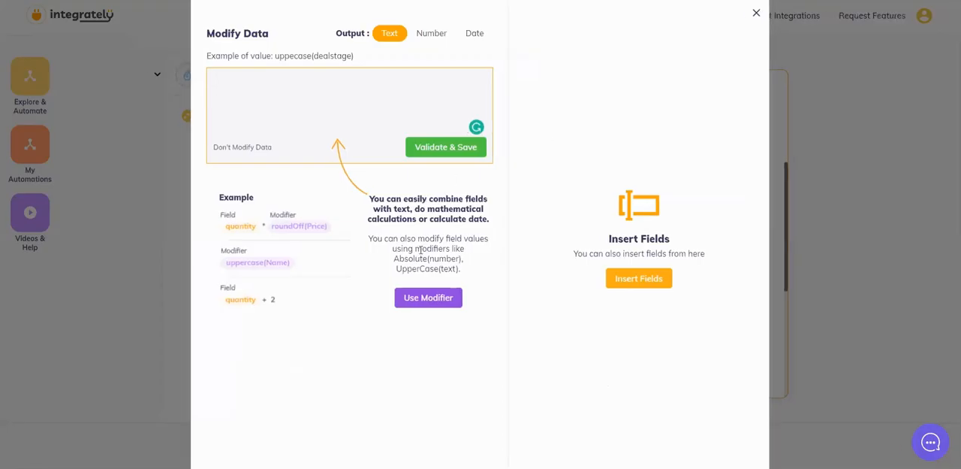
left_click(429, 297)
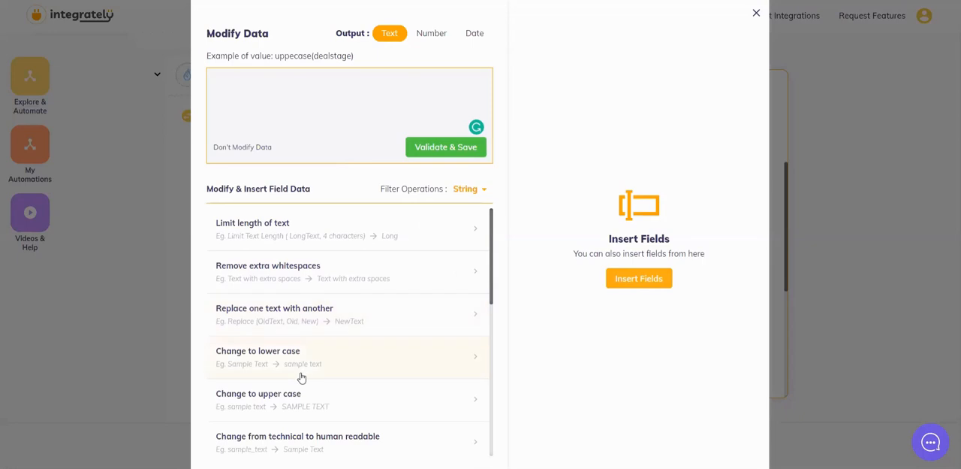
scroll("down", 3)
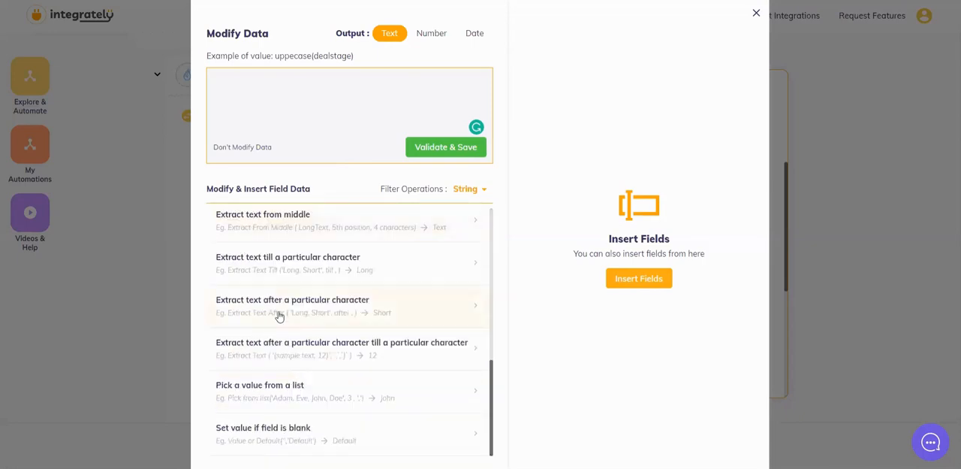
left_click(291, 306)
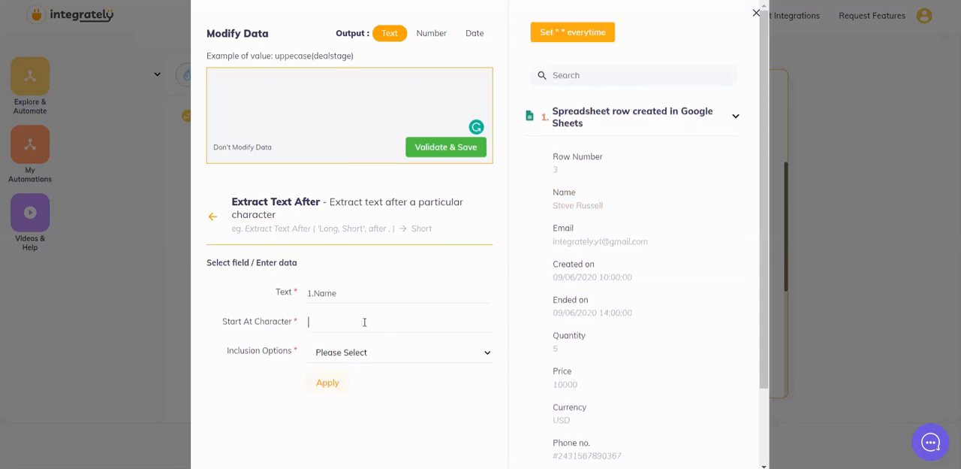
left_click(400, 352)
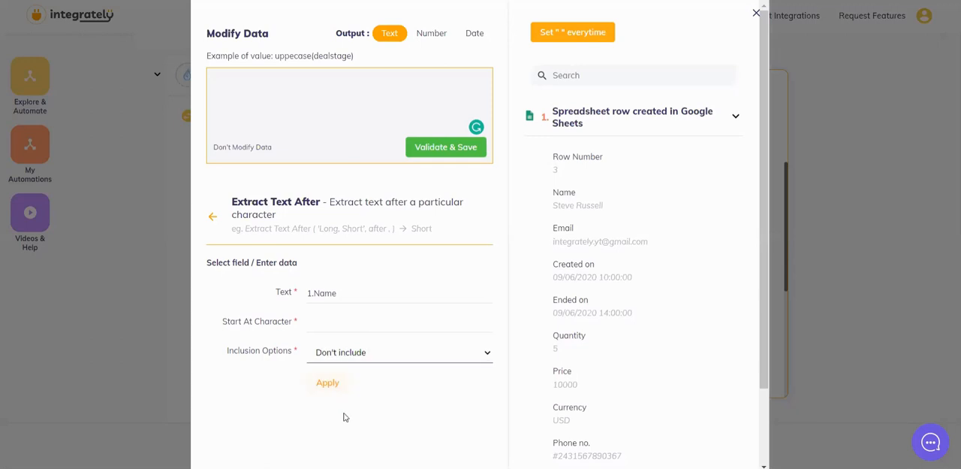
left_click(327, 382)
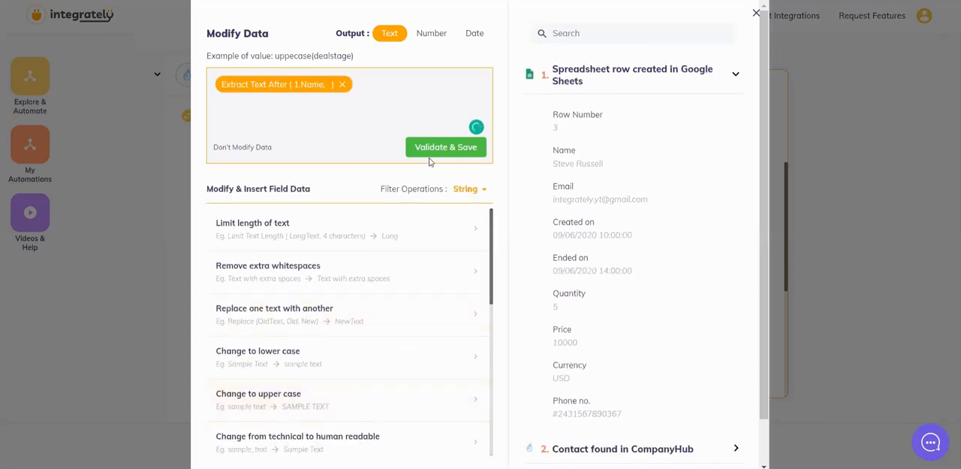
left_click(445, 147)
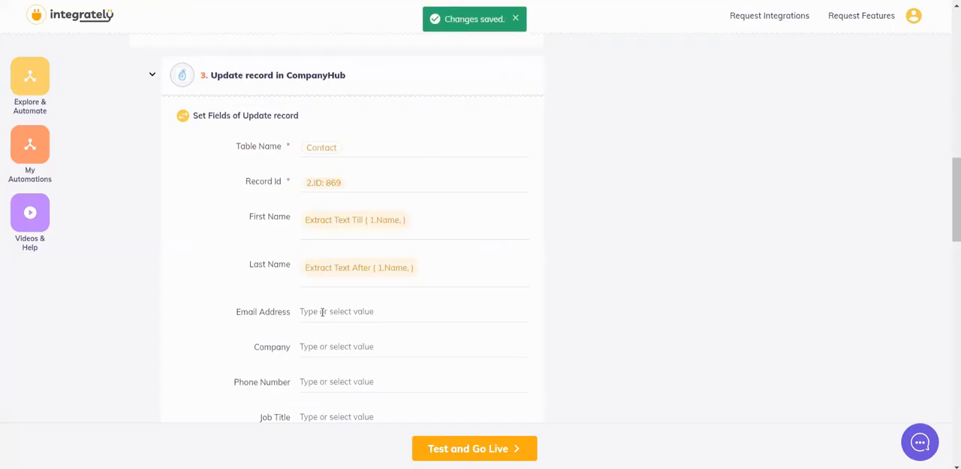
Step: Map Email Address to the found contact's email and test the update-record step
left_click(336, 311)
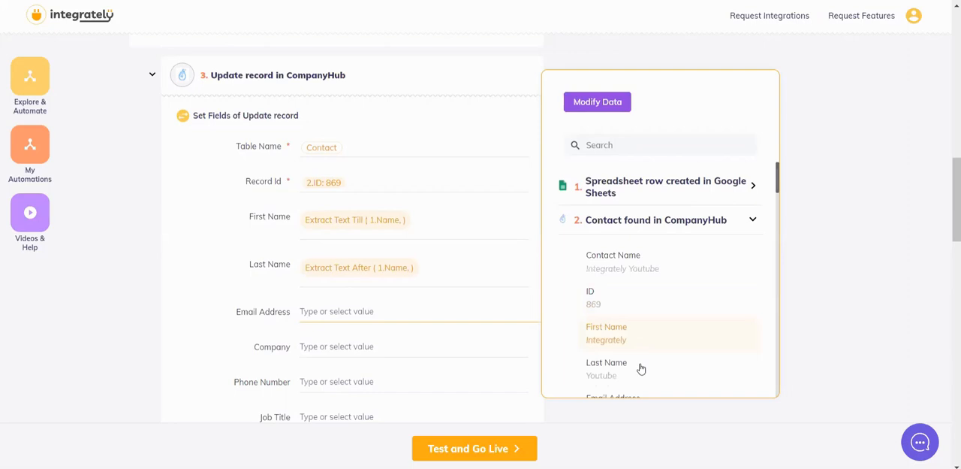
scroll("down", 3)
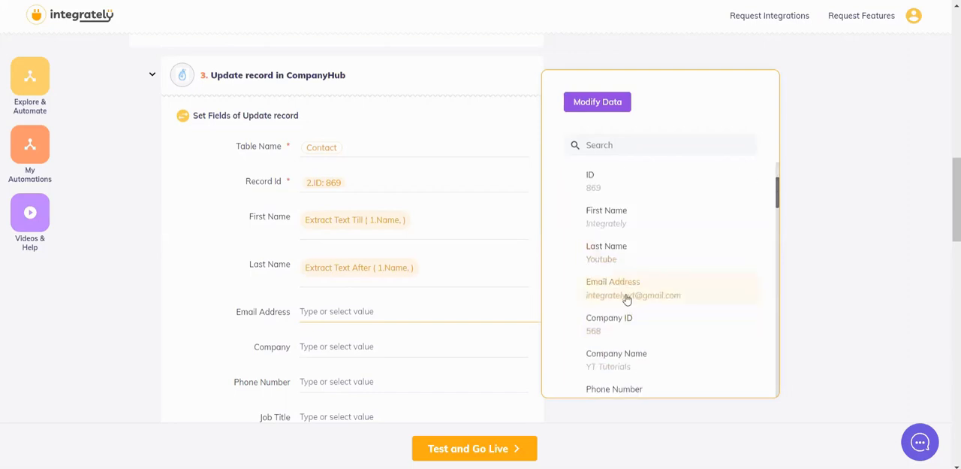
left_click(634, 289)
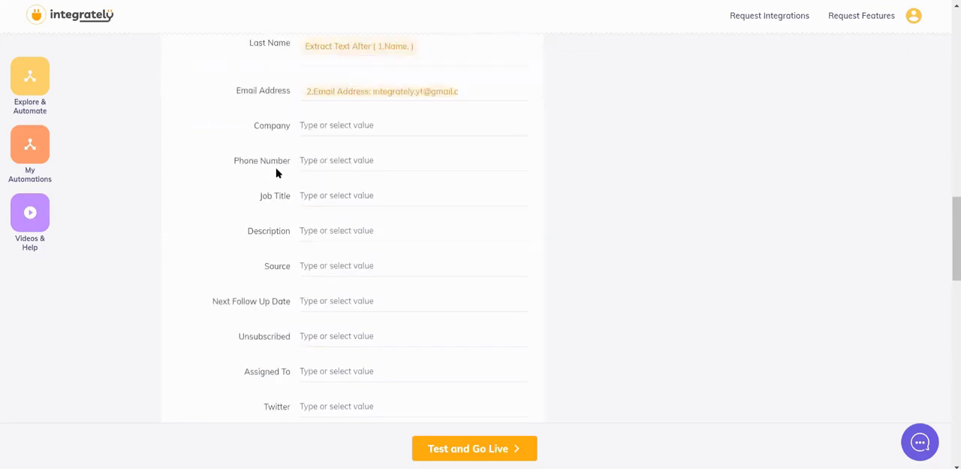
scroll("down", 3)
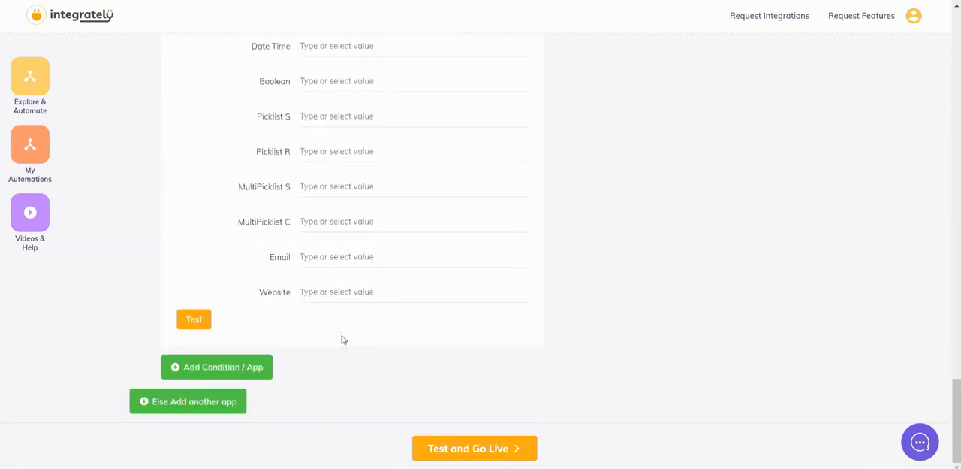
left_click(194, 319)
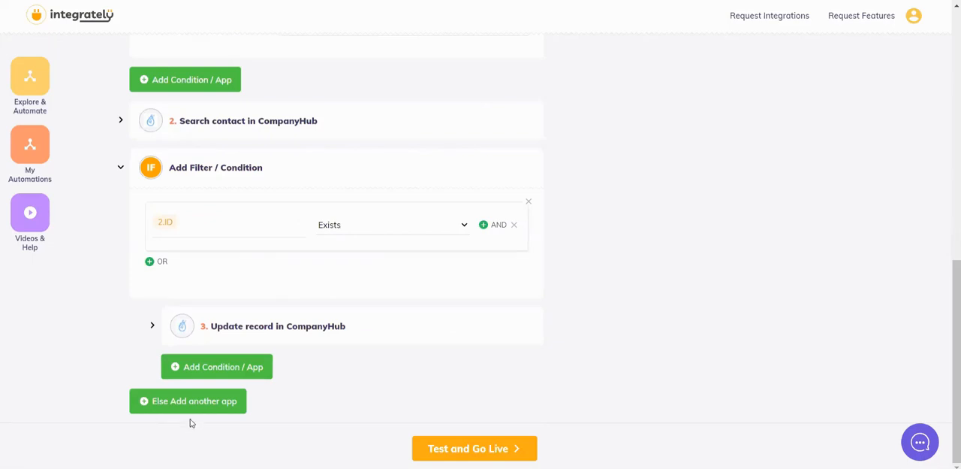
Step: Under the Else branch, add a CompanyHub app step and pick its Create contact action
left_click(188, 399)
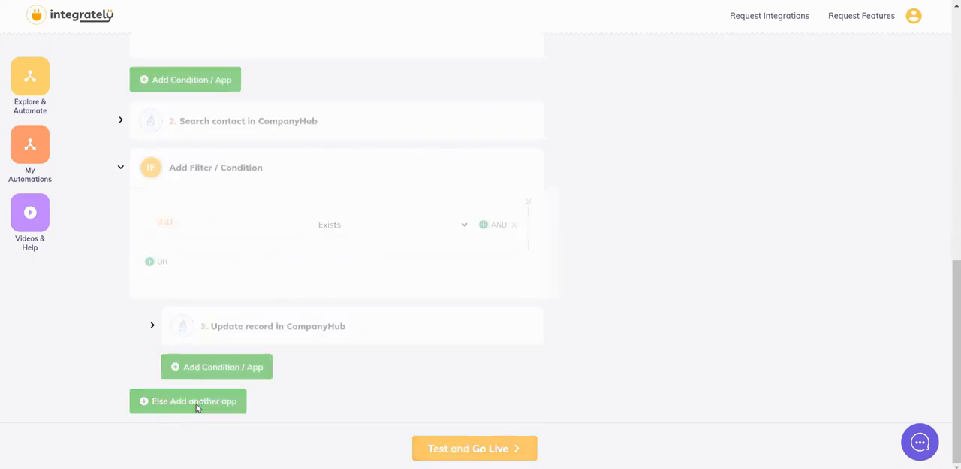
left_click(188, 400)
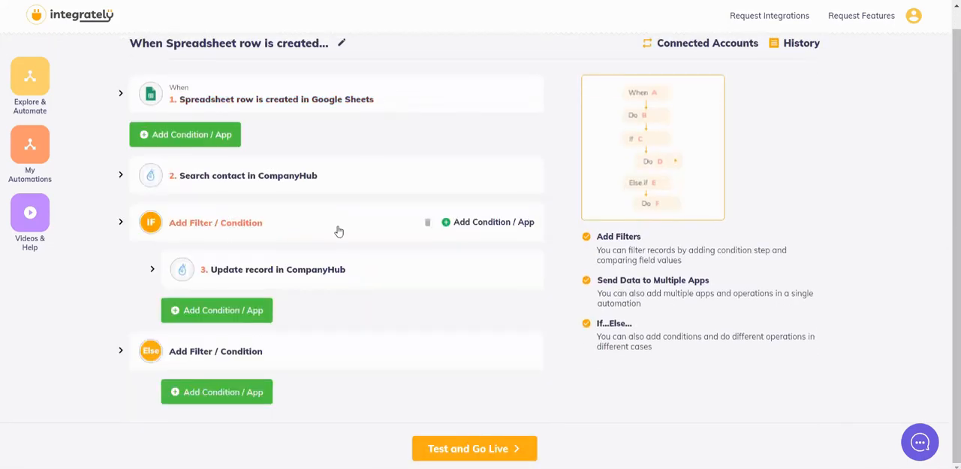
left_click(217, 391)
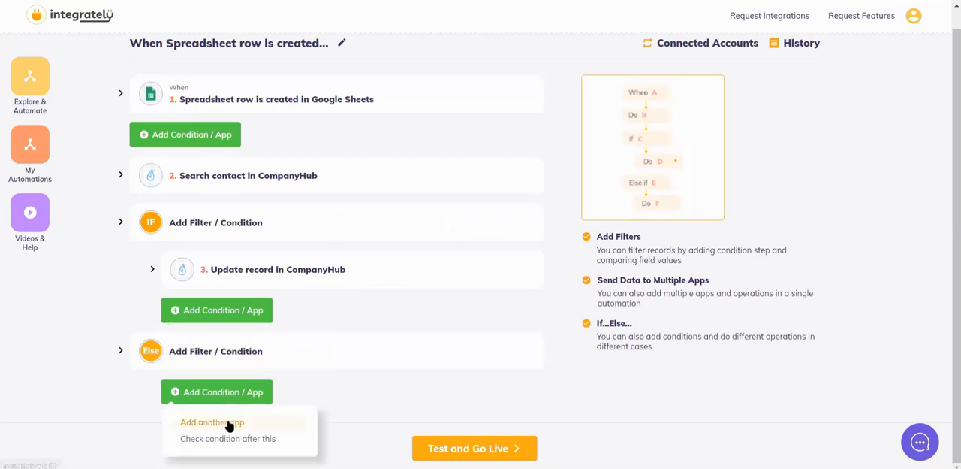
left_click(212, 422)
type("hu")
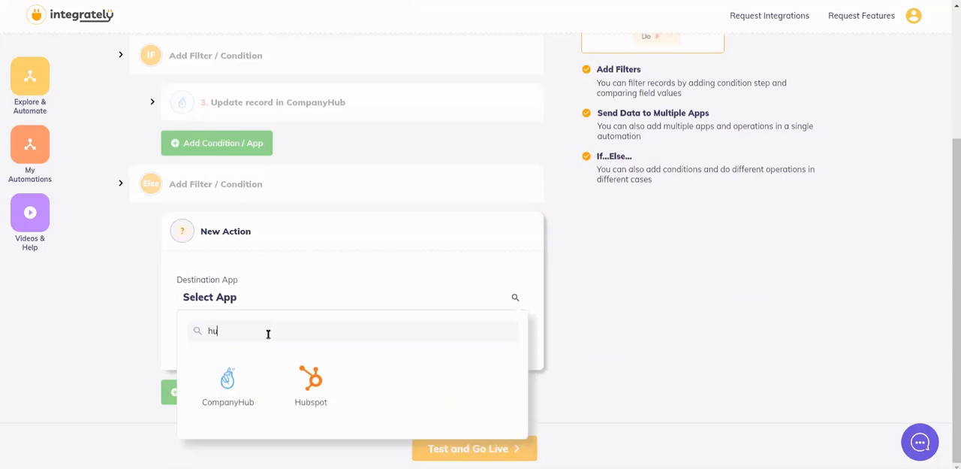
left_click(229, 388)
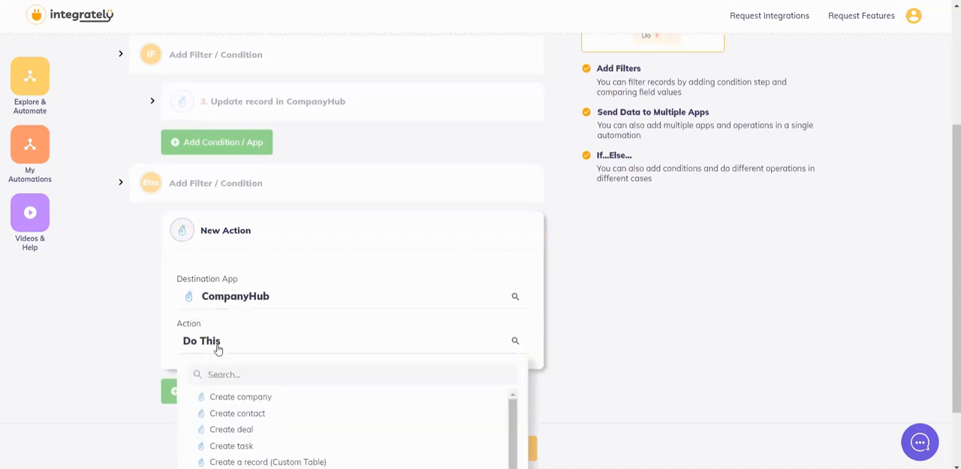
left_click(237, 412)
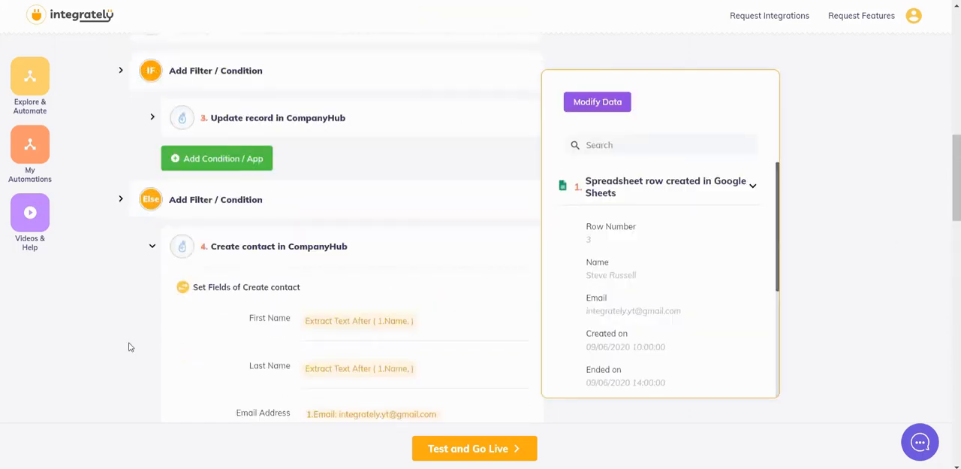
Step: Test the Create contact step at the bottom of its form
scroll("down", 3)
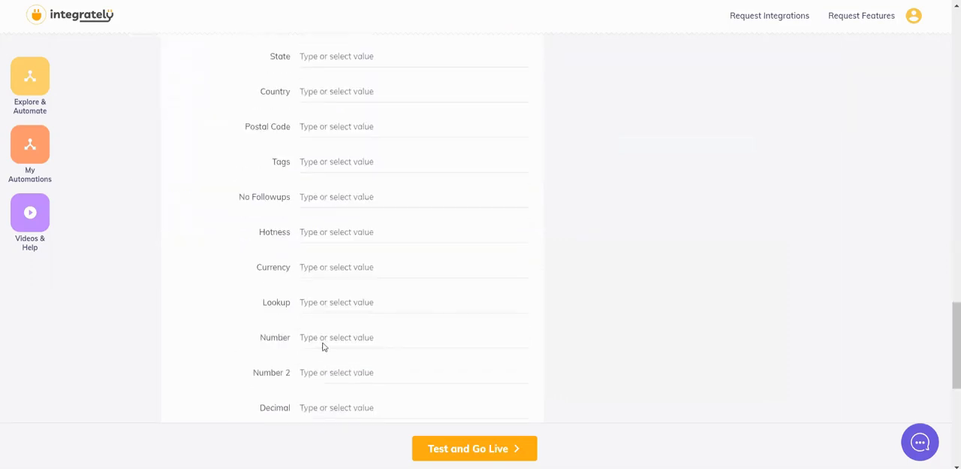
scroll("down", 3)
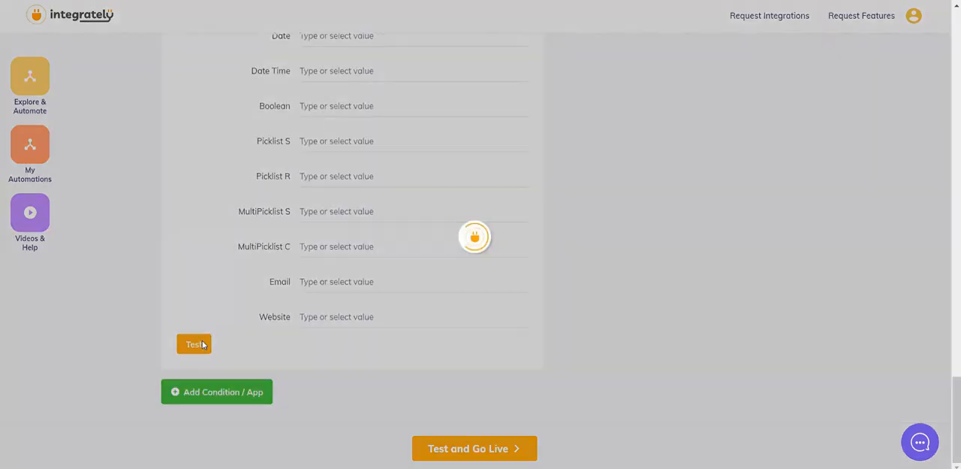
left_click(194, 344)
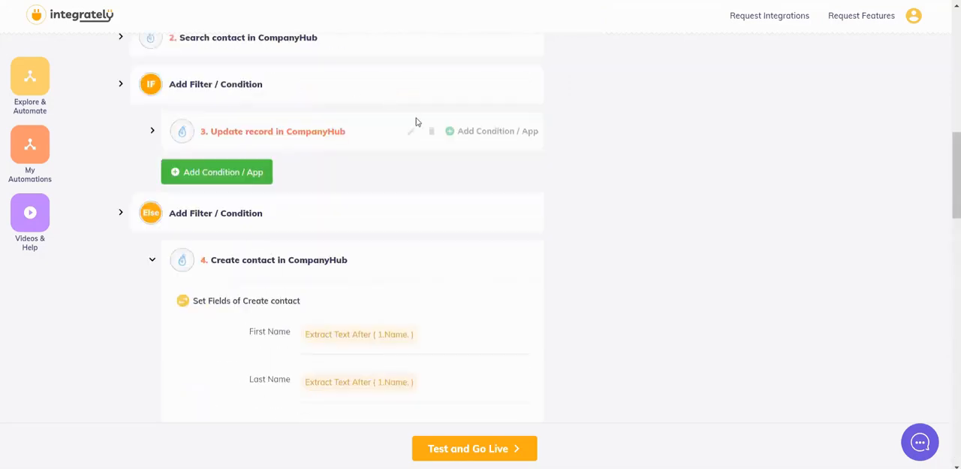
mouse_move(335, 75)
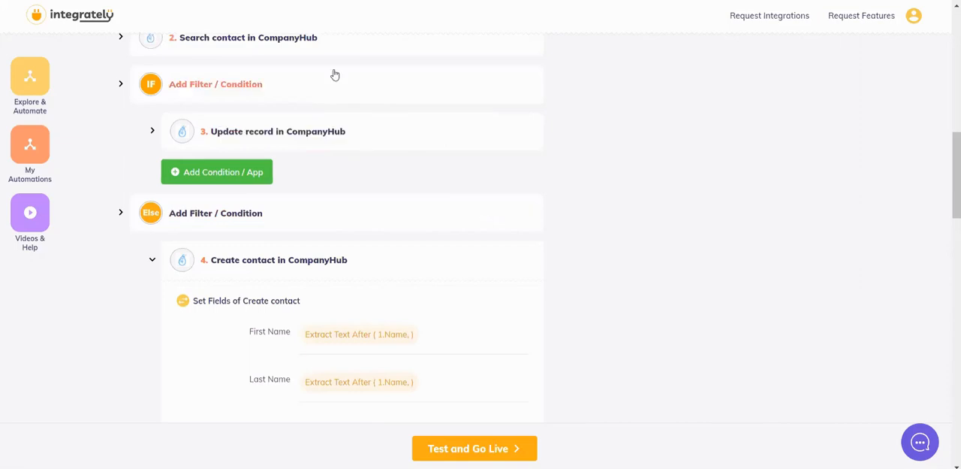
mouse_move(374, 334)
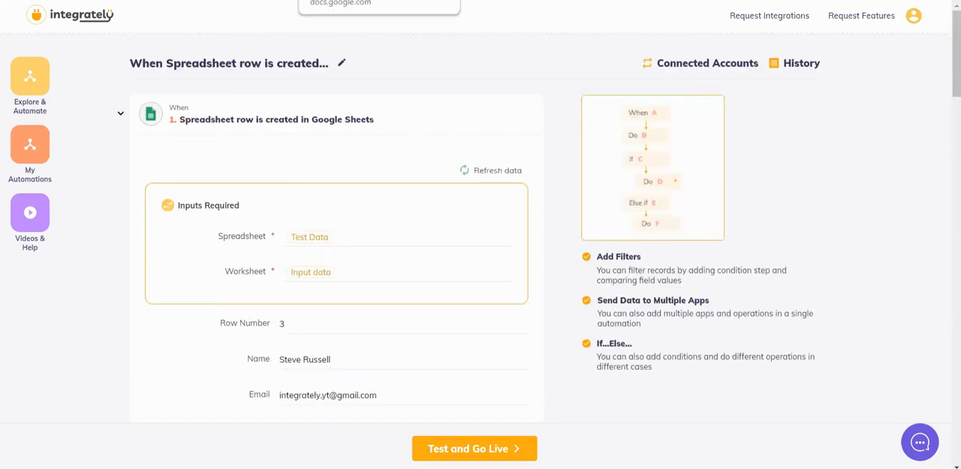
mouse_move(349, 138)
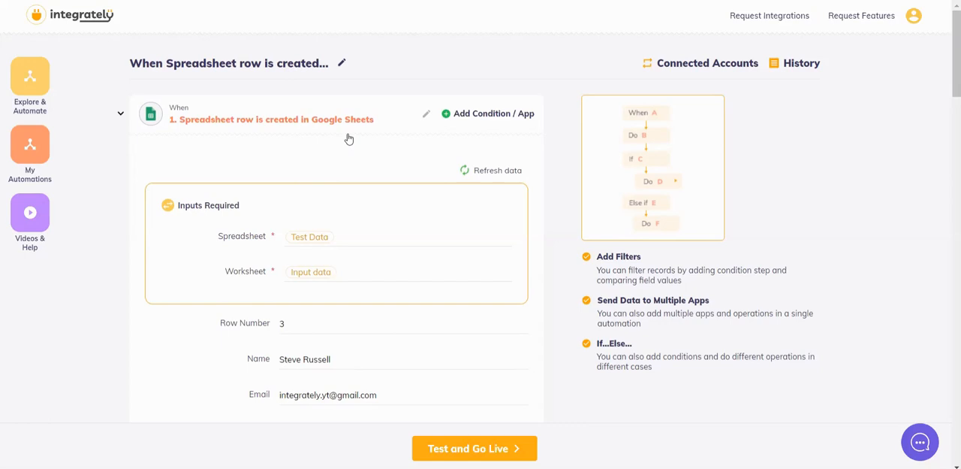
mouse_move(517, 175)
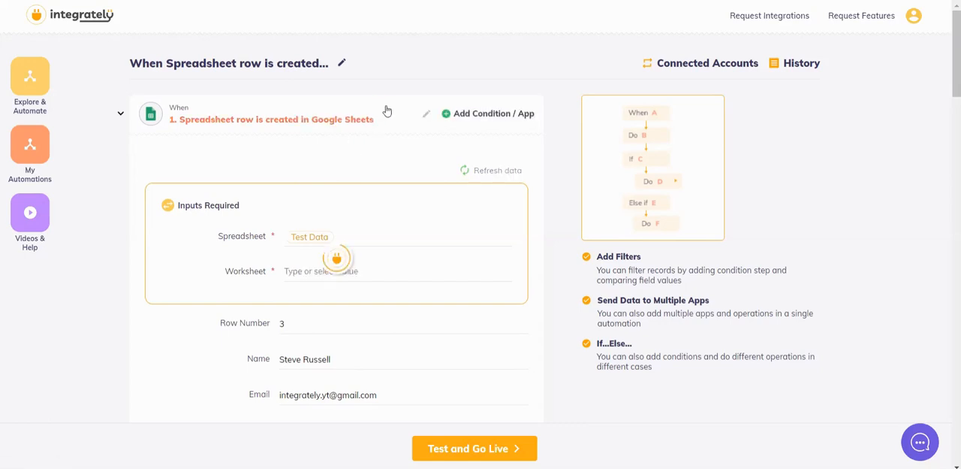
Step: Scroll the workflow to bring the Create contact mappings back into view
scroll("down", 3)
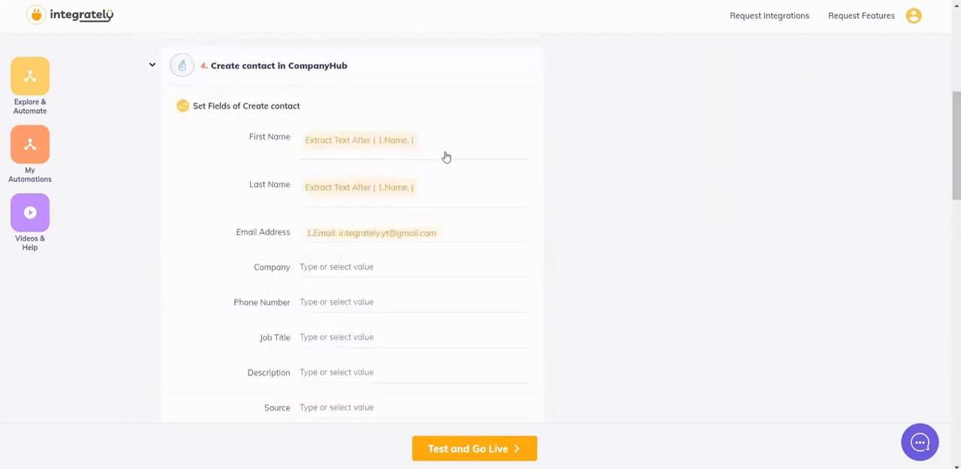
scroll("down", 3)
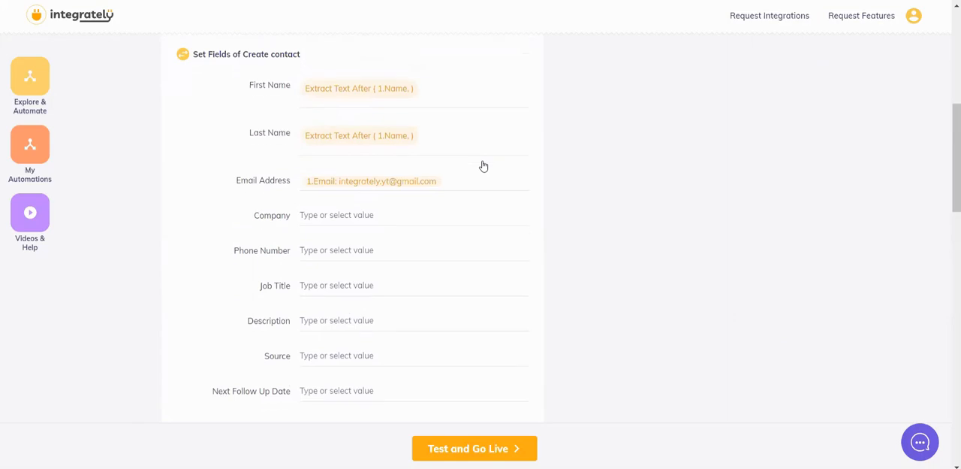
scroll("down", 3)
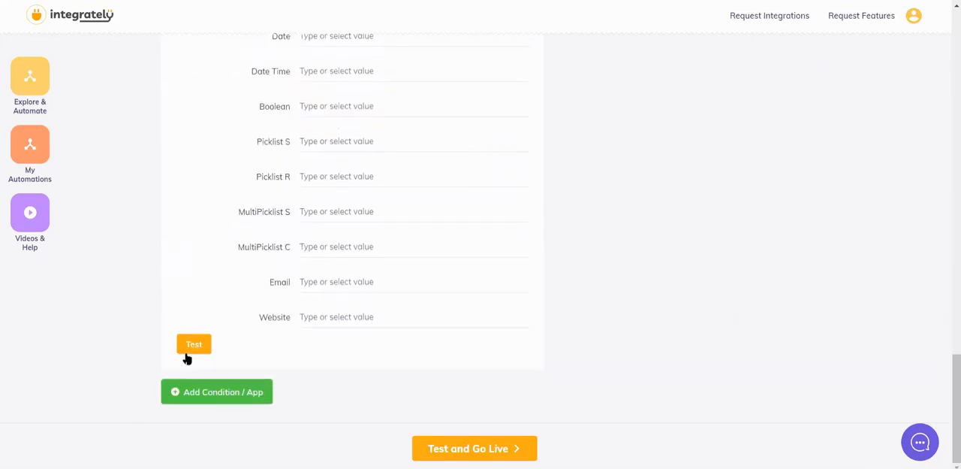